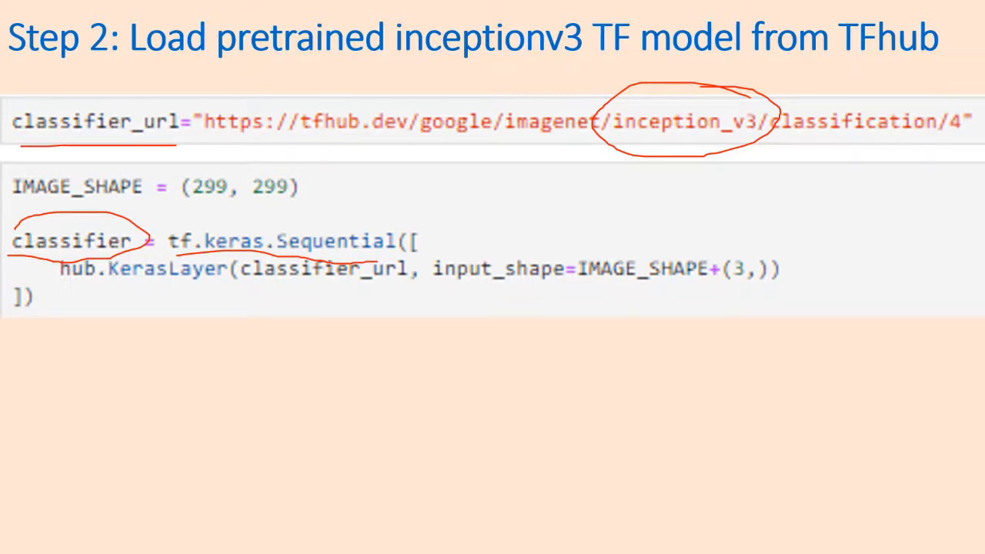
Step: Underline KerasLayer, classifier_url, input_shape and classifier in the Step 2 model-loading code
left_click_drag(92, 291, 388, 296)
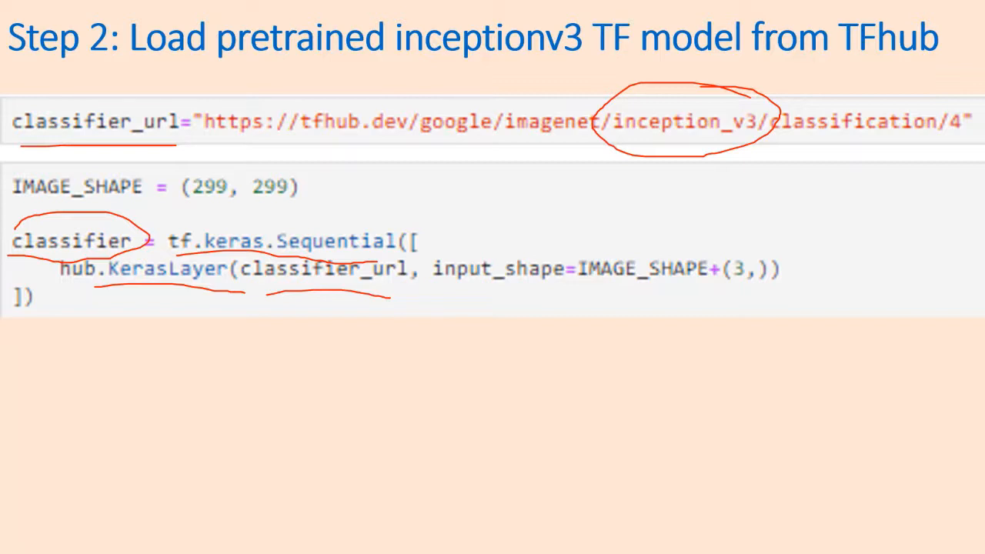
left_click_drag(458, 299, 722, 300)
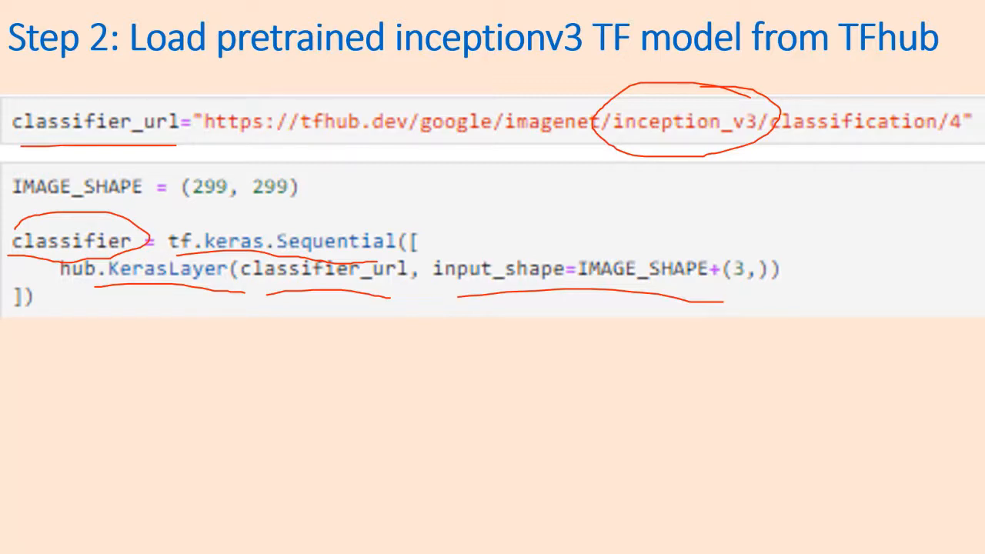
left_click_drag(192, 206, 305, 207)
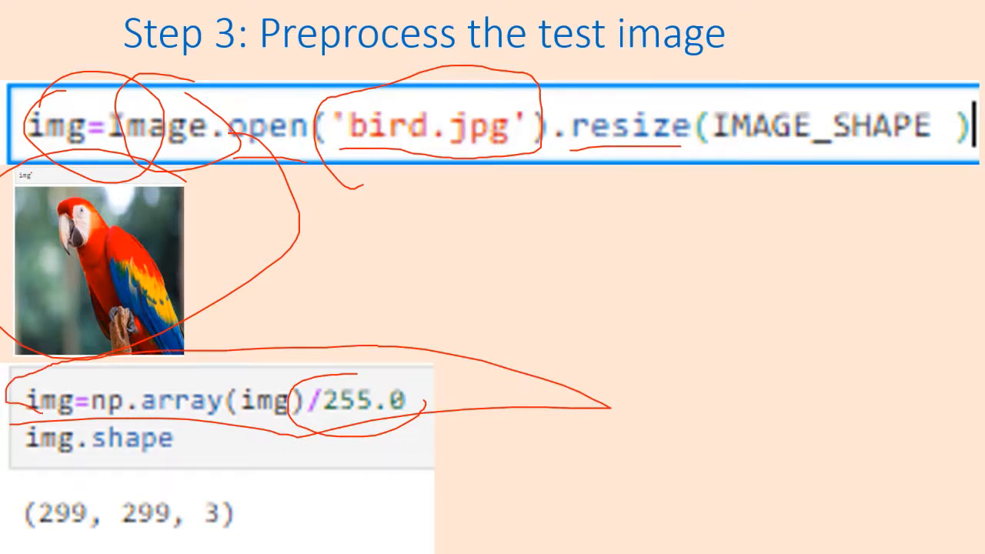
Step: Circle the (299, 299, 3) output shape and advance to the Step 4 slide
left_click_drag(15, 492, 253, 530)
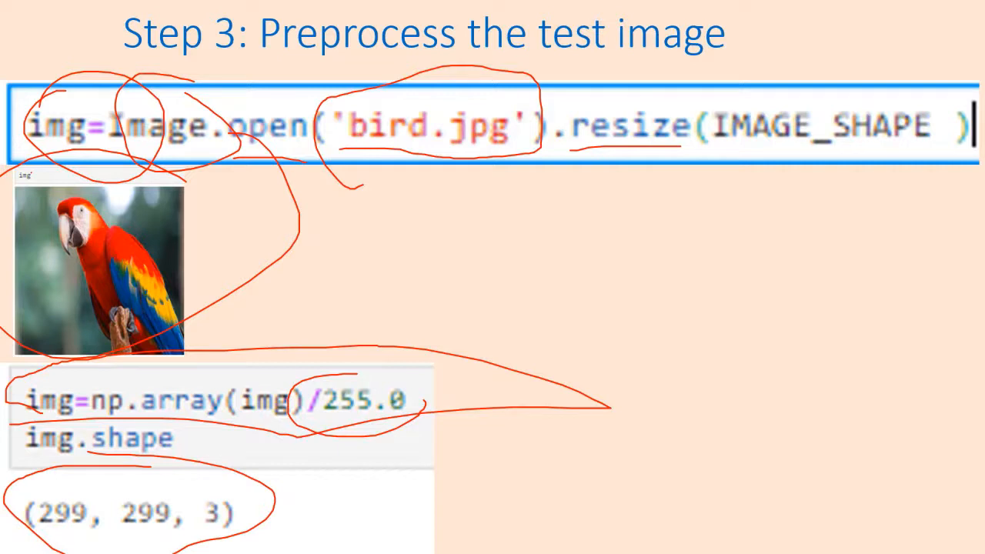
key("Right")
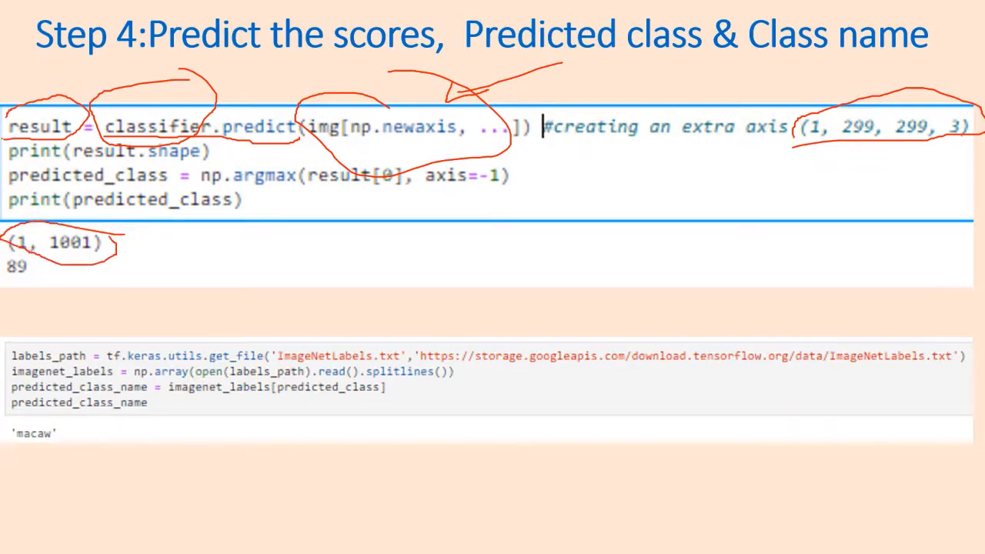
Step: Underline predicted_class with its argmax result 89 and the ImageNetLabels.txt URL
left_click_drag(184, 245, 315, 245)
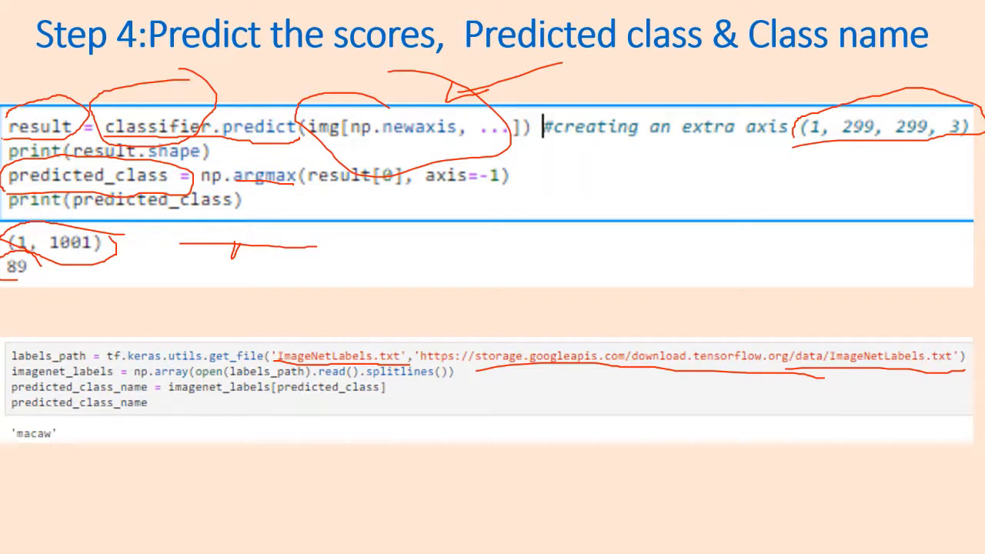
left_click_drag(8, 431, 74, 430)
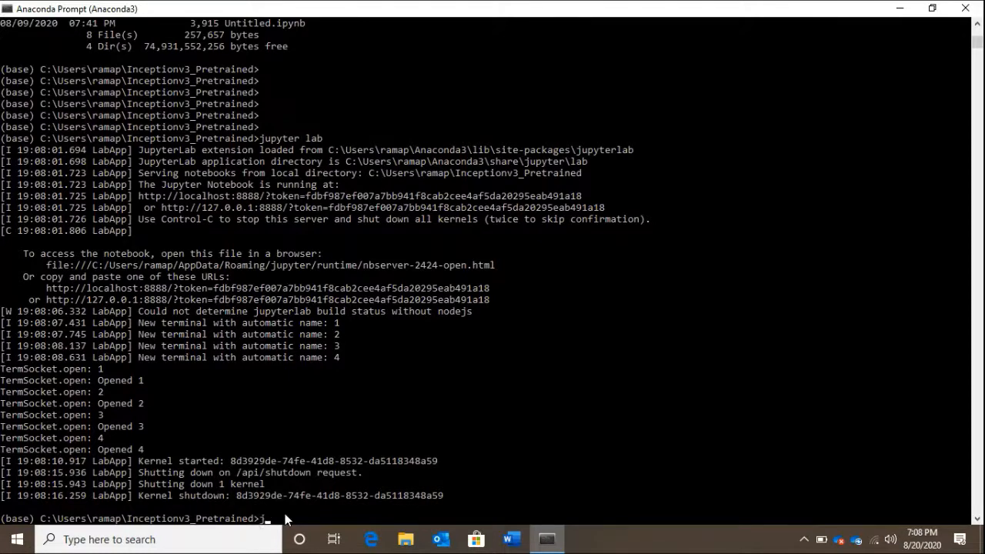
Step: Run jupyter lab at the Inception3_Pretrained prompt to relaunch JupyterLab
type("upyter lab")
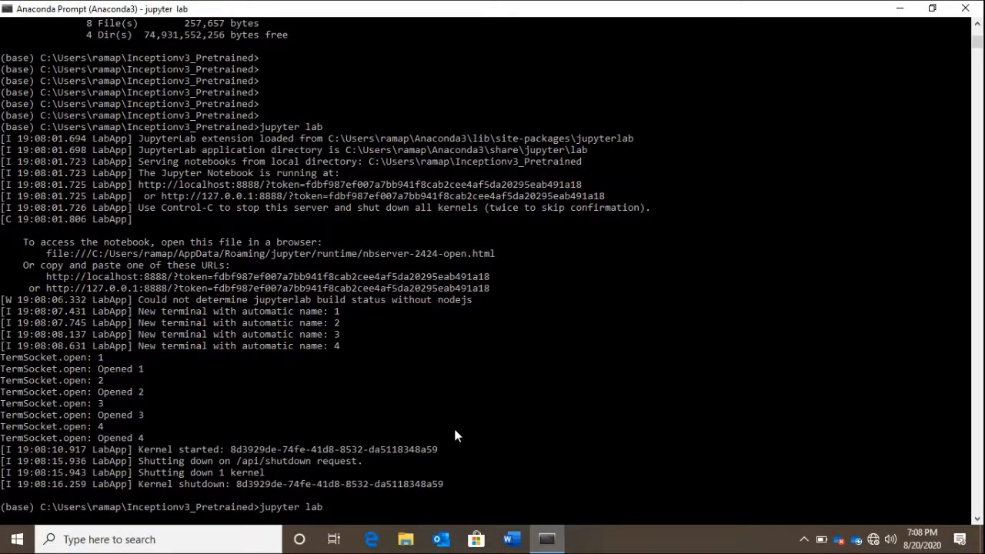
left_click(582, 538)
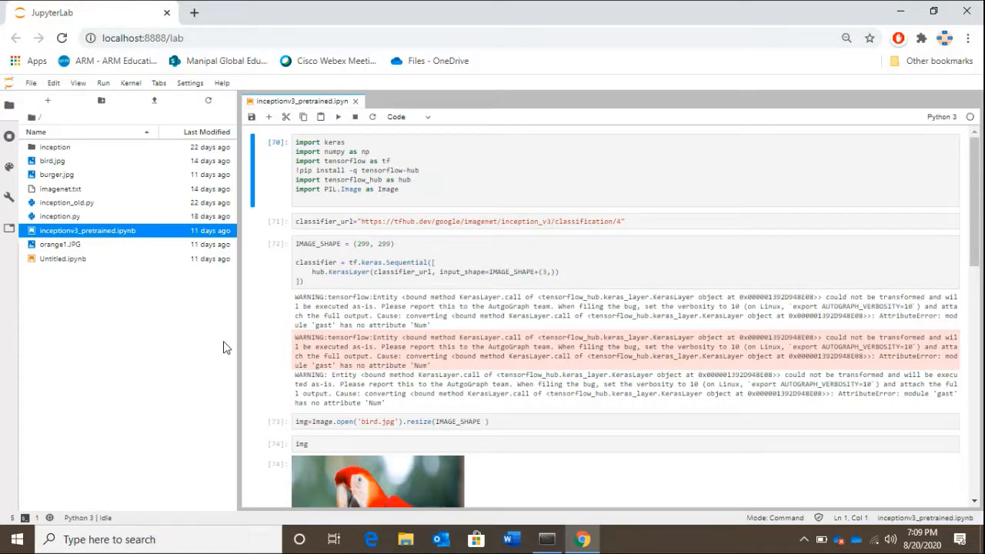
mouse_move(95, 268)
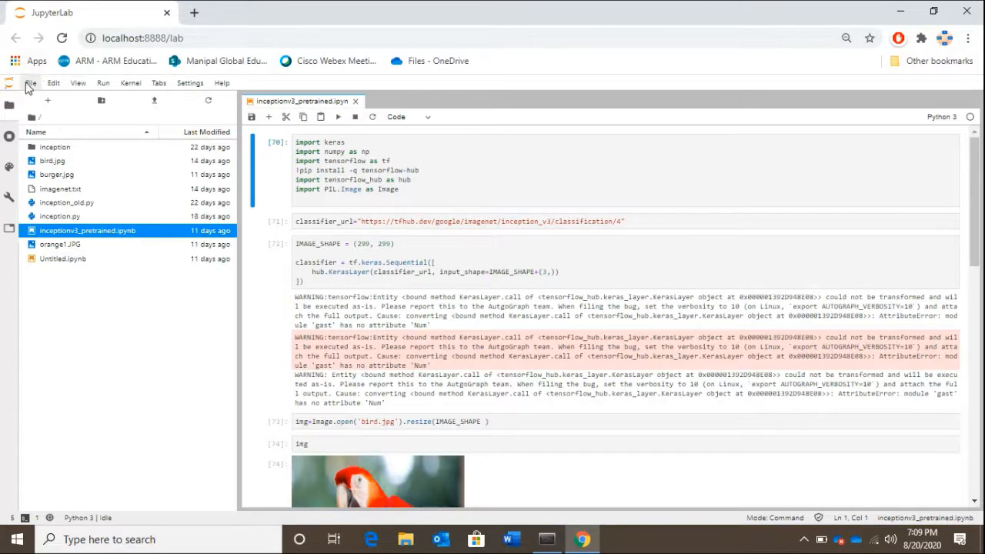
Step: Create a new terminal from the File menu, then return to inceptionv3_pretrained.ipynb
left_click(31, 83)
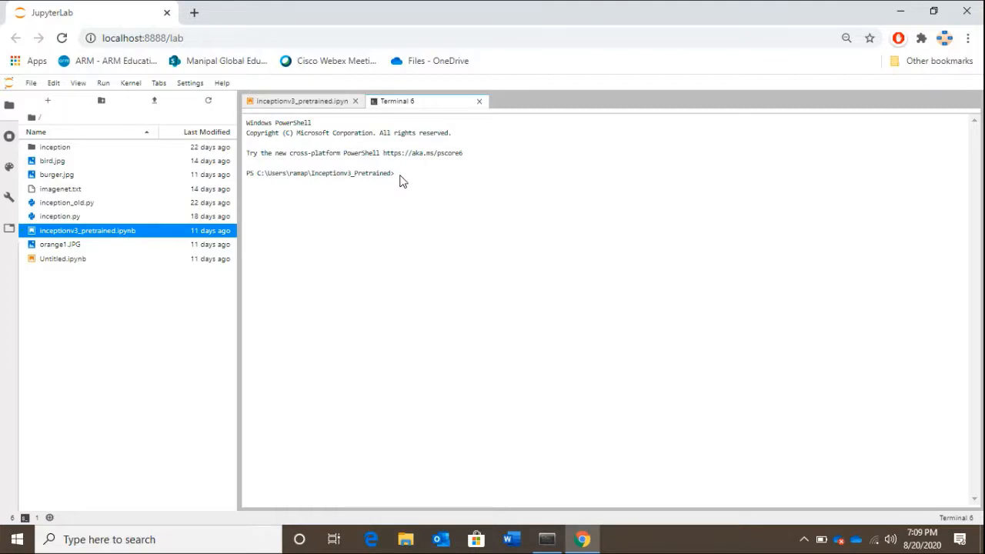
left_click(300, 101)
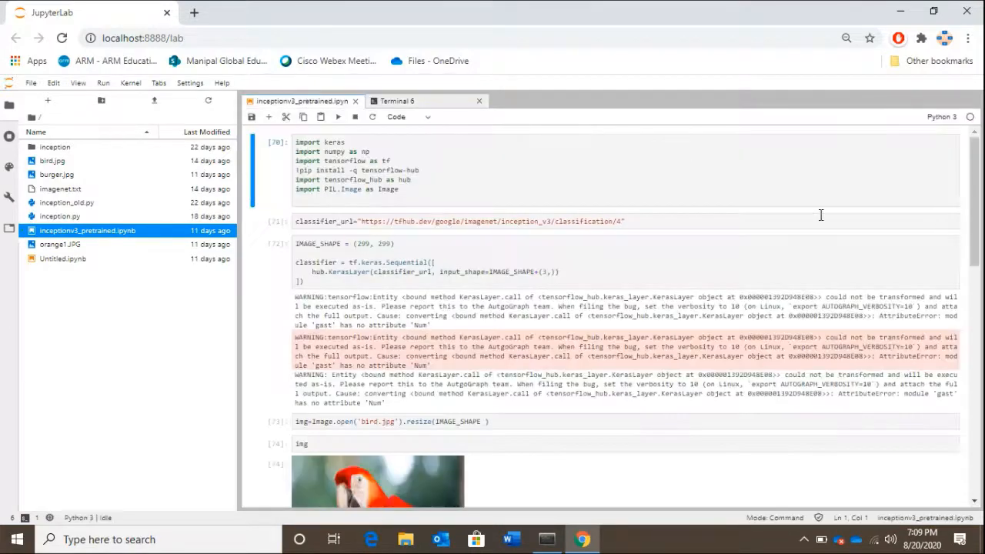
left_click(429, 180)
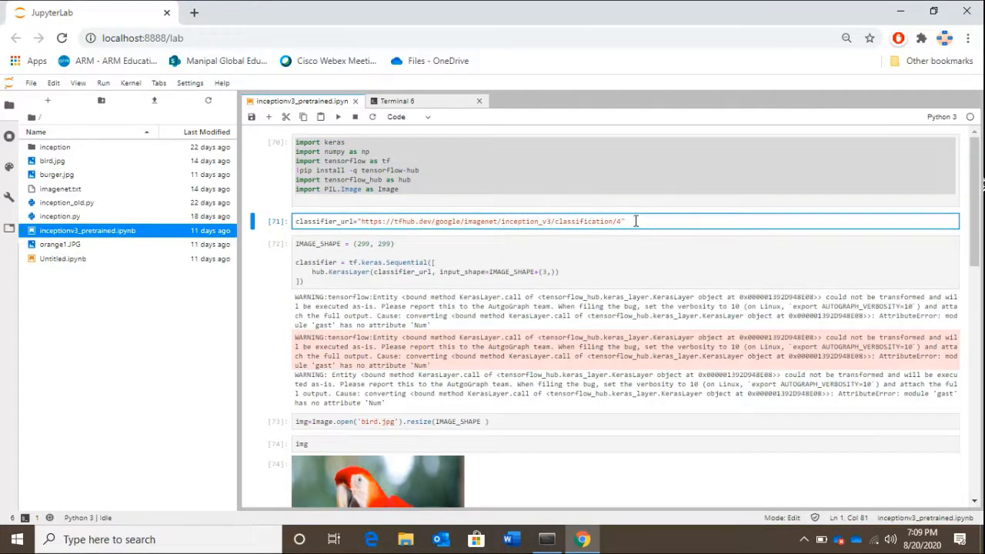
mouse_move(348, 262)
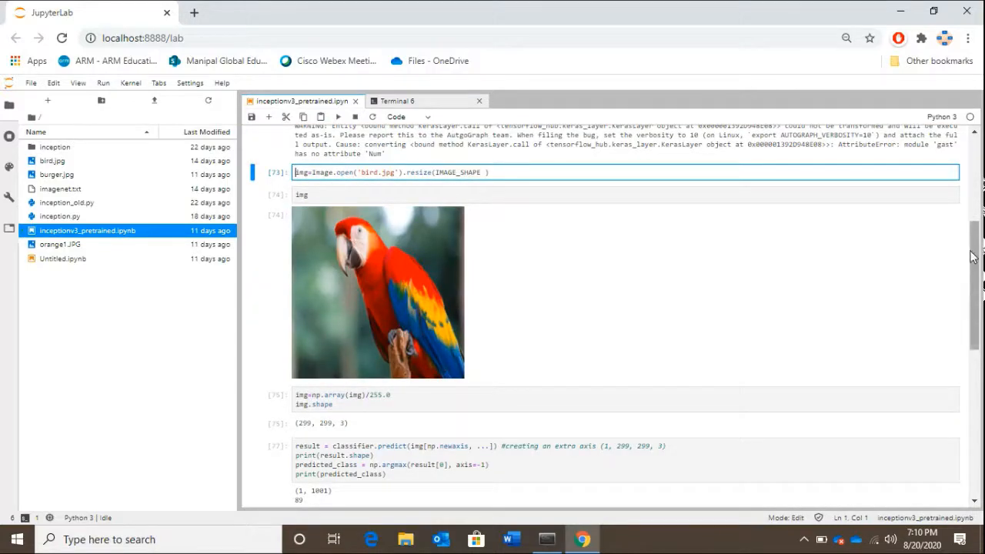
scroll("down", 3)
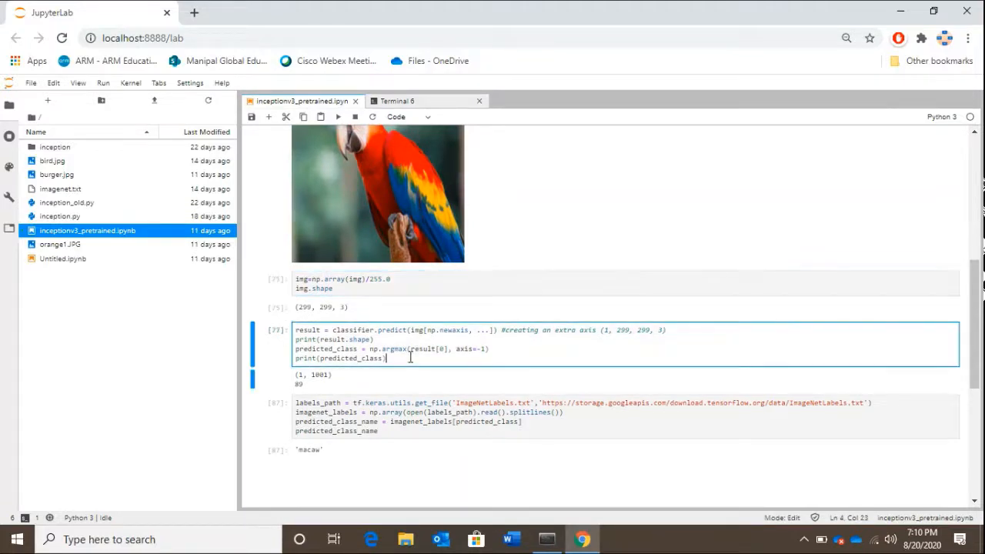
left_click(296, 329)
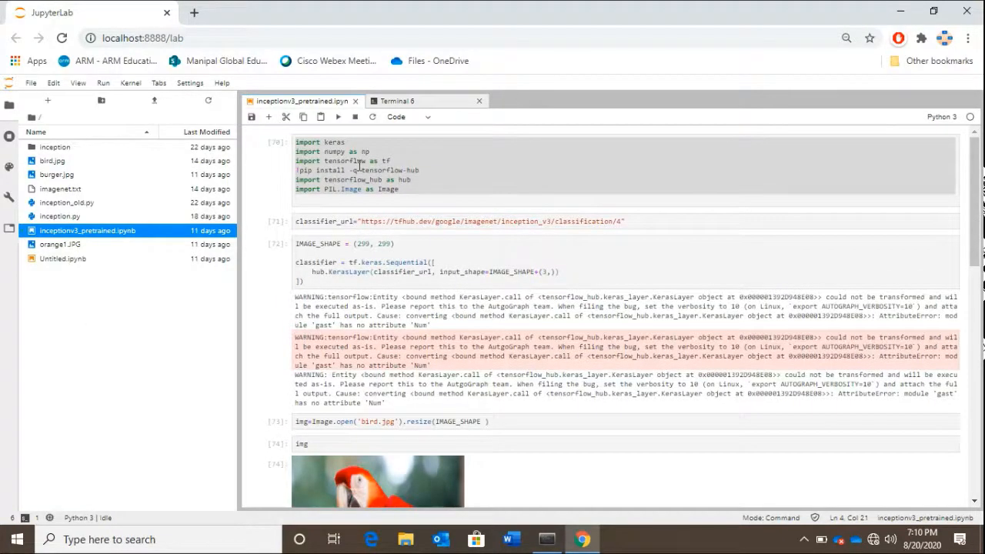
left_click(357, 166)
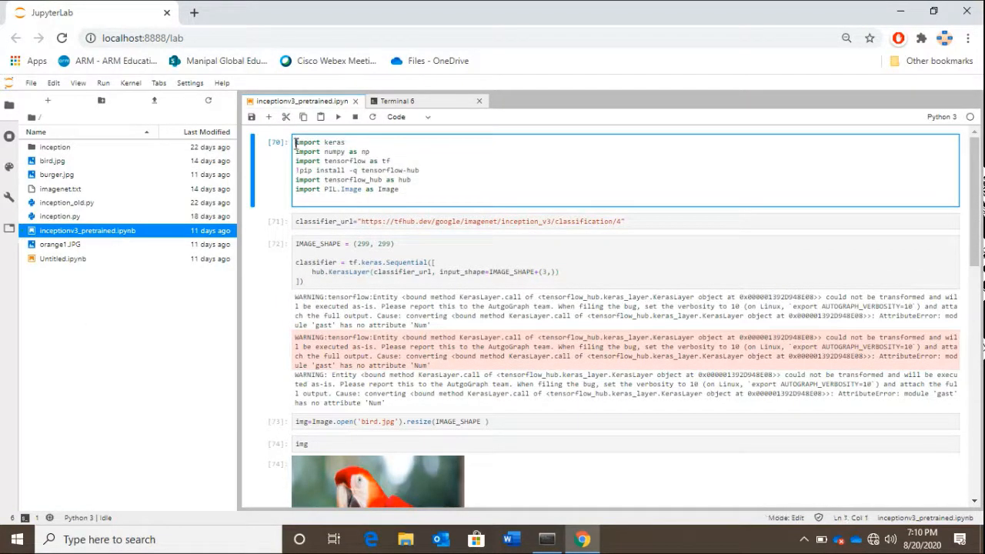